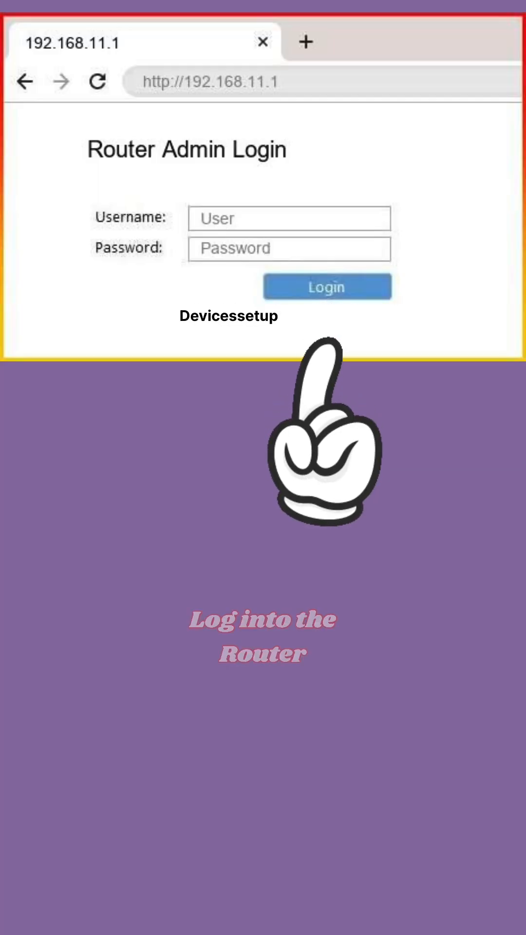
{"action": "left_click", "coordinate": [326, 286]}
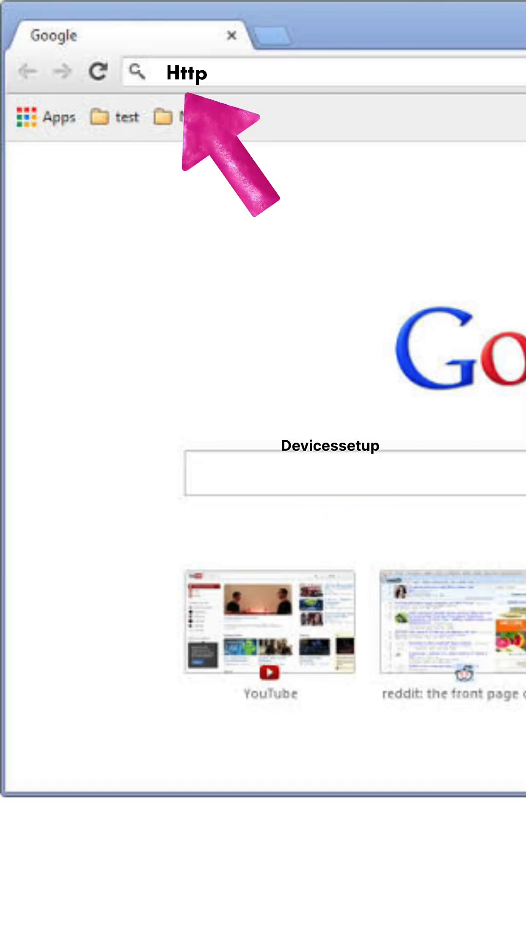
{"action": "type", "text": "://192.168.1.1"}
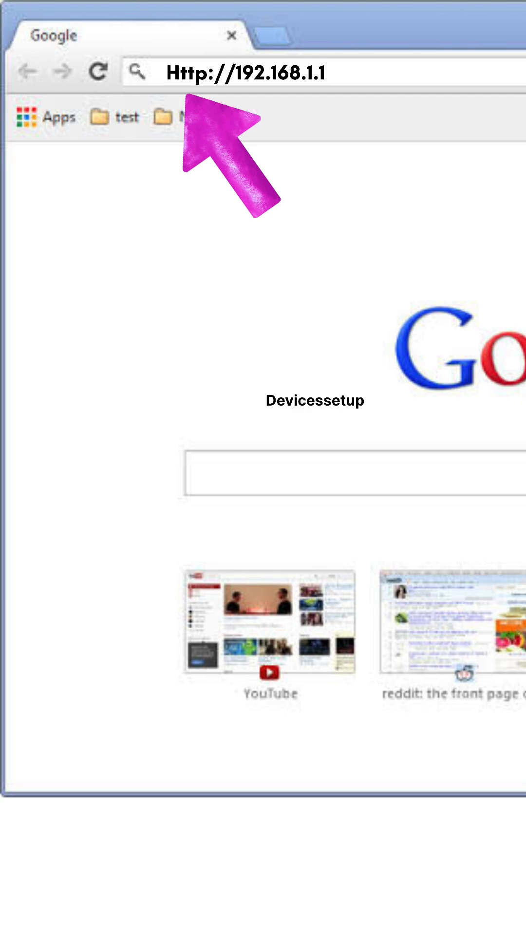